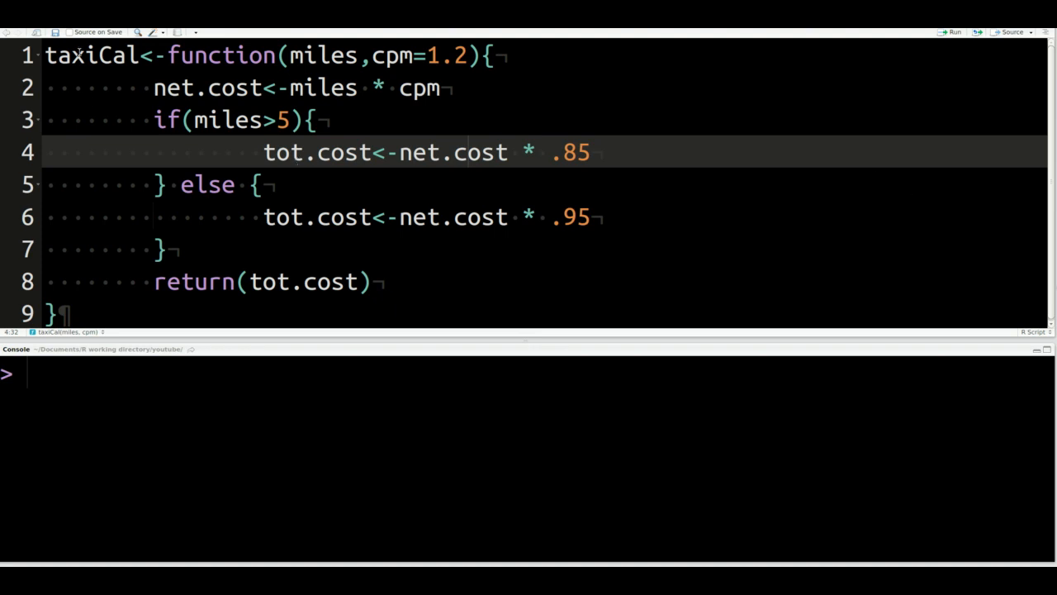
Run taxiCal(4) in the console, which returns 4.56
click(335, 55)
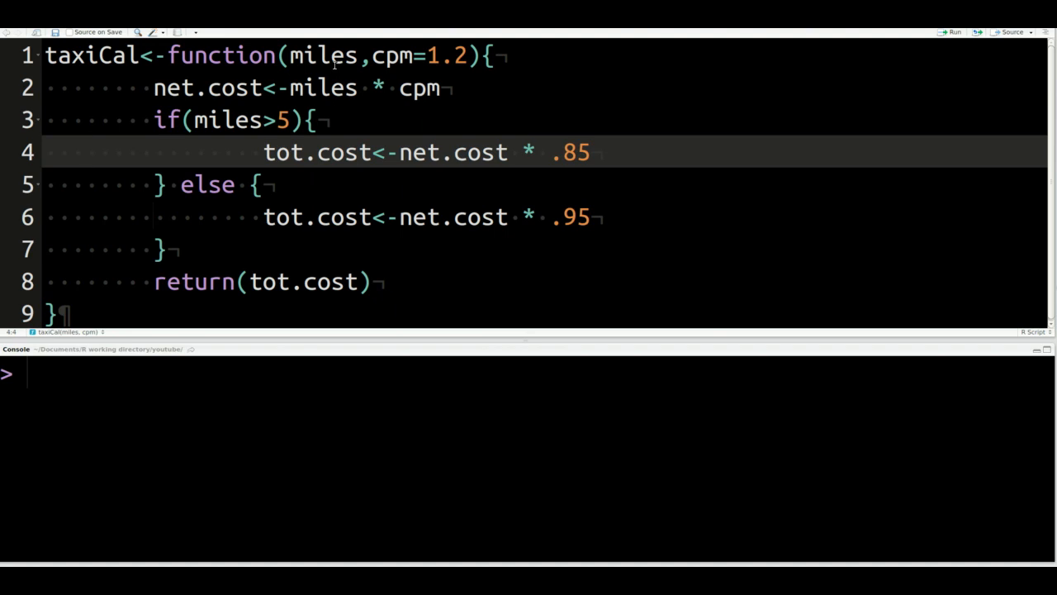
click(87, 183)
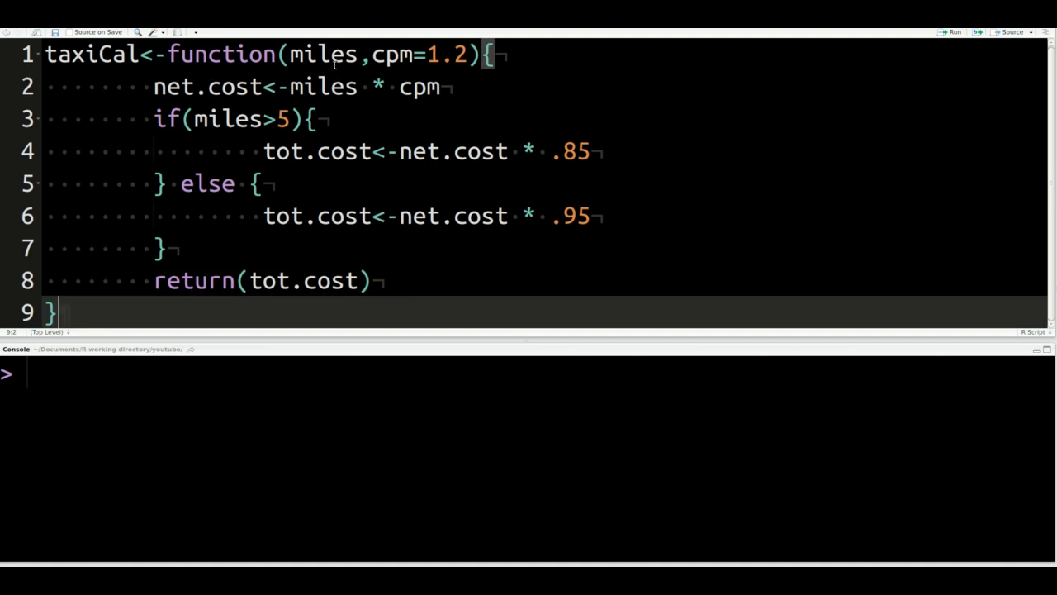
mouse_move(260, 182)
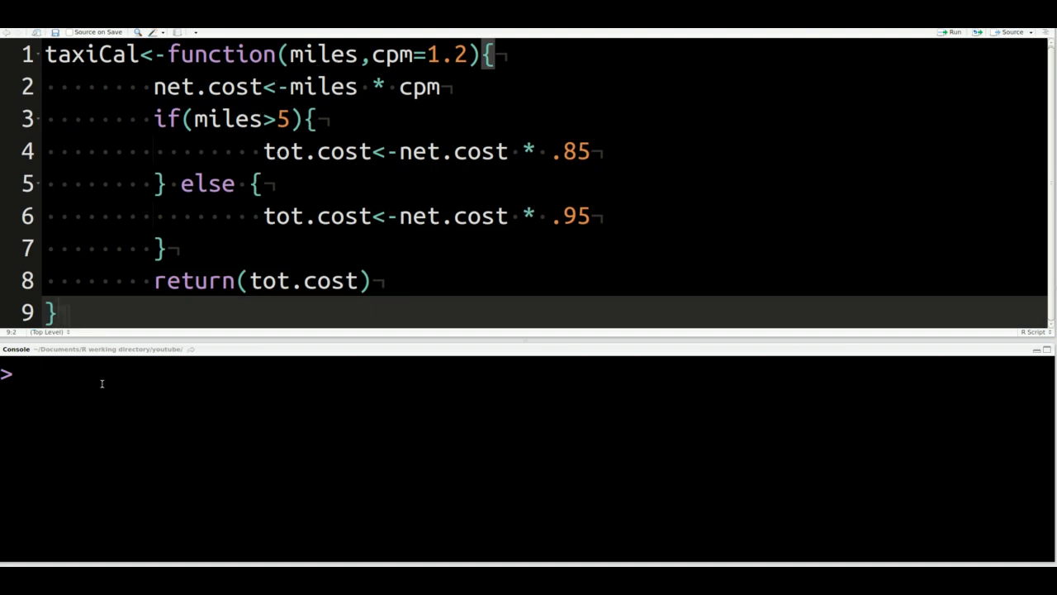
text(t)
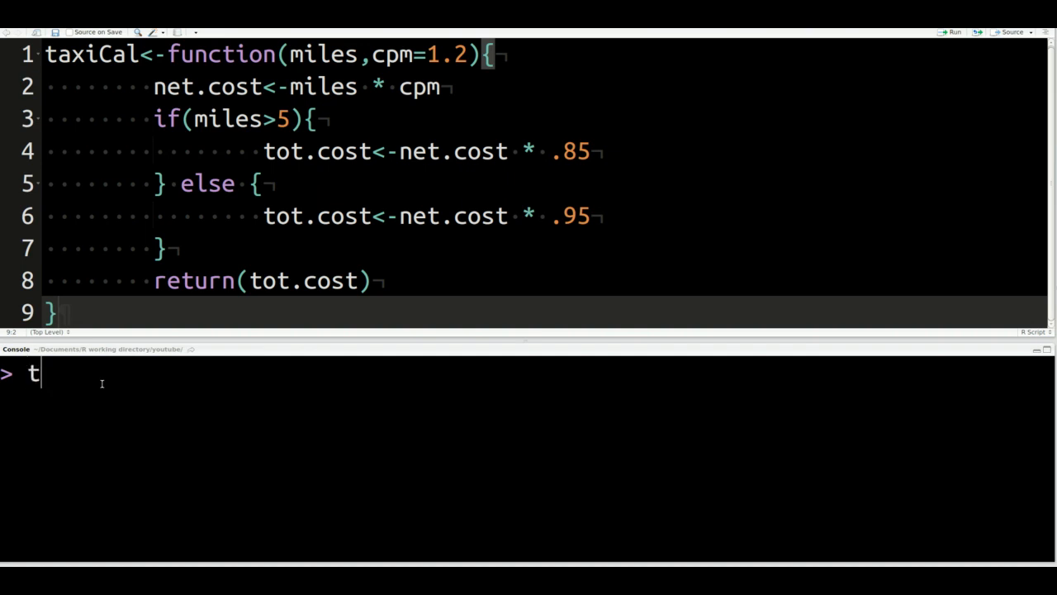
text(axiCal()
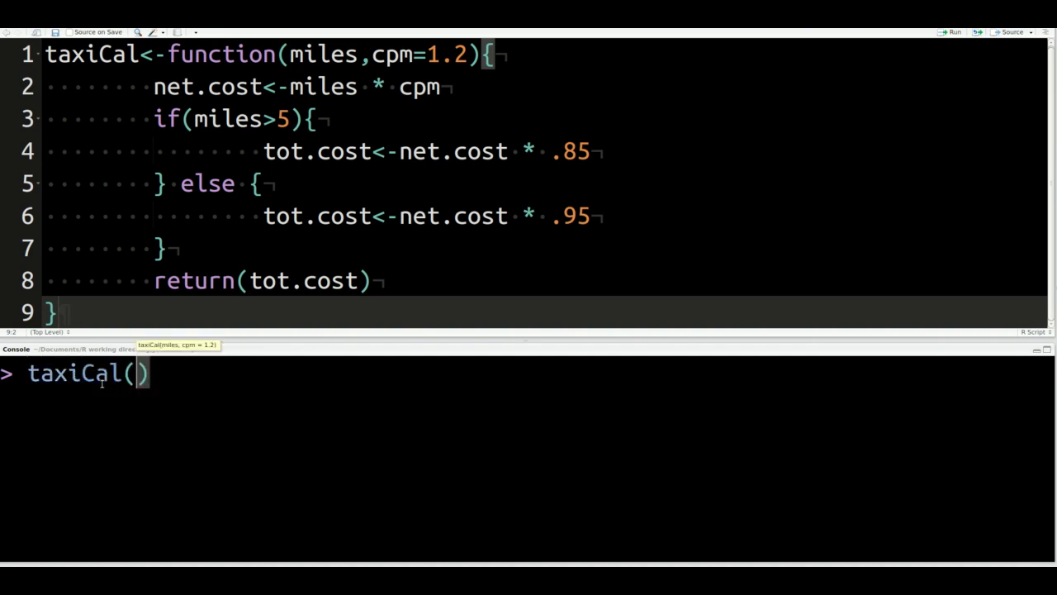
text(4)
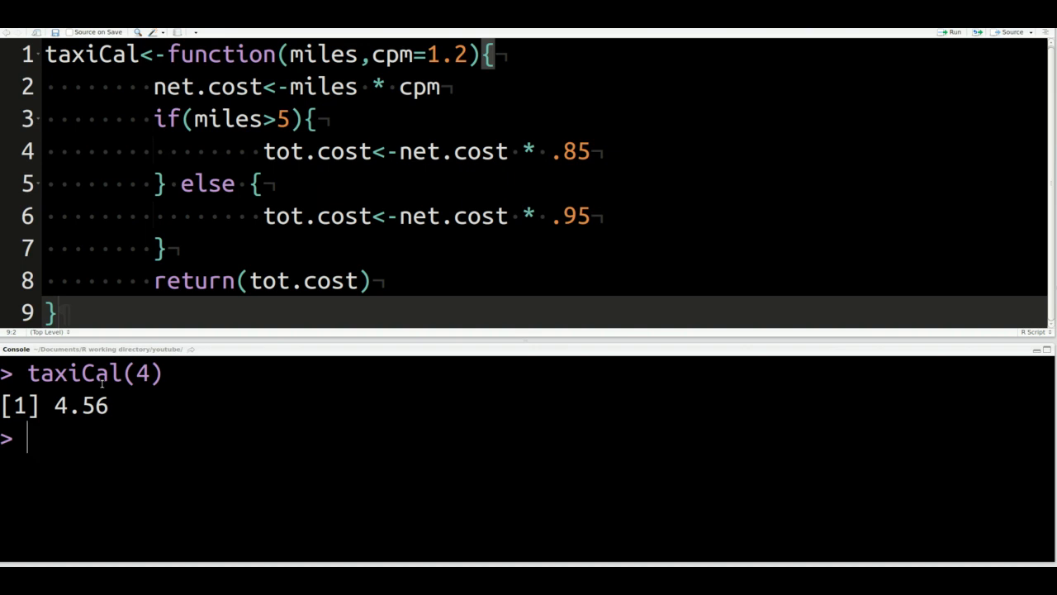
Run taxiCal(c(4,5)), getting 4.56 5.70 with a condition-length warning
text(taxiCal(4))
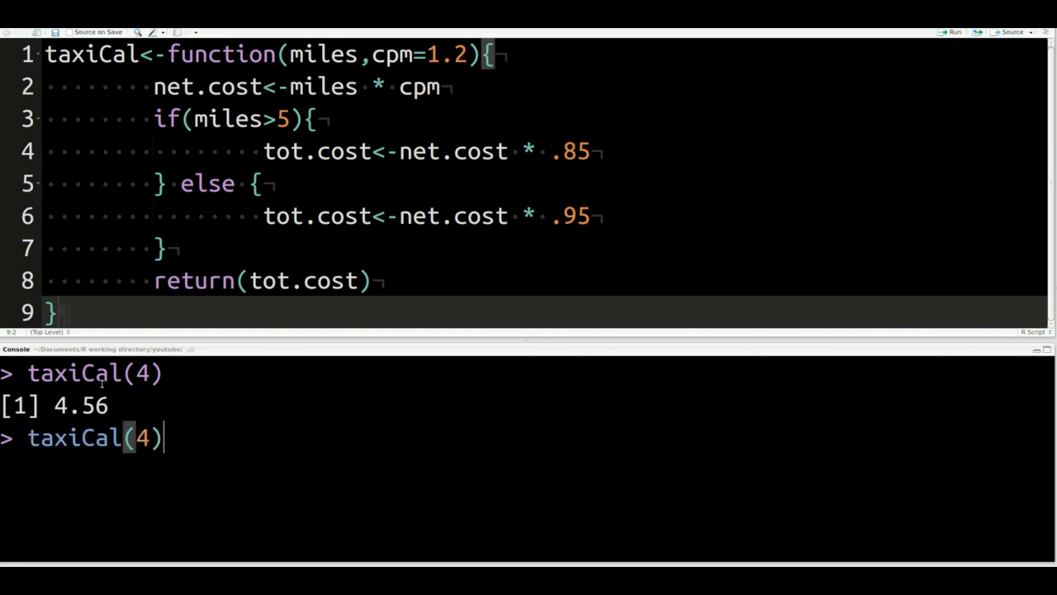
text(c()
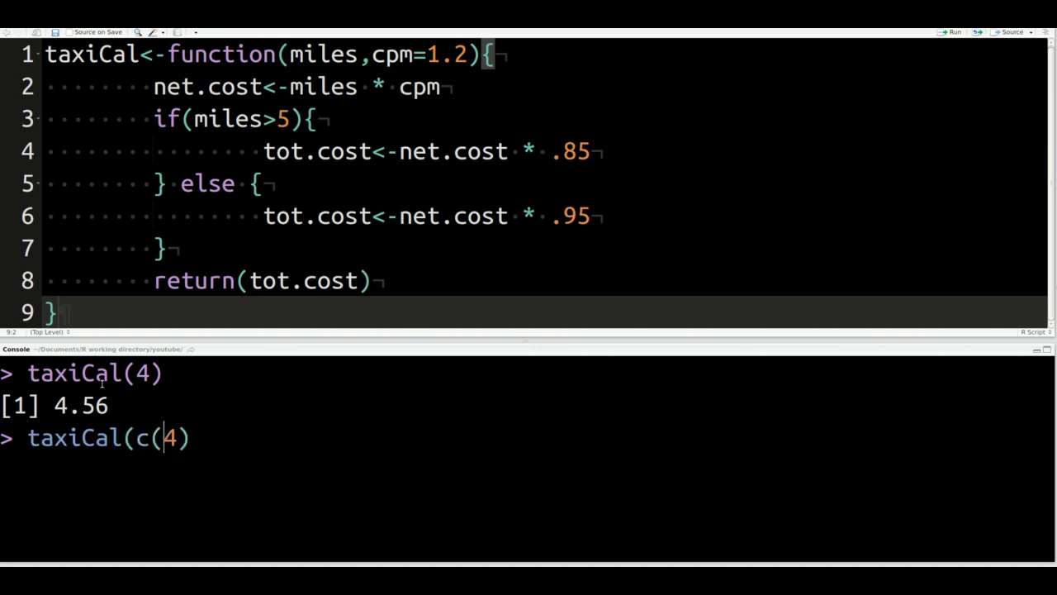
text())
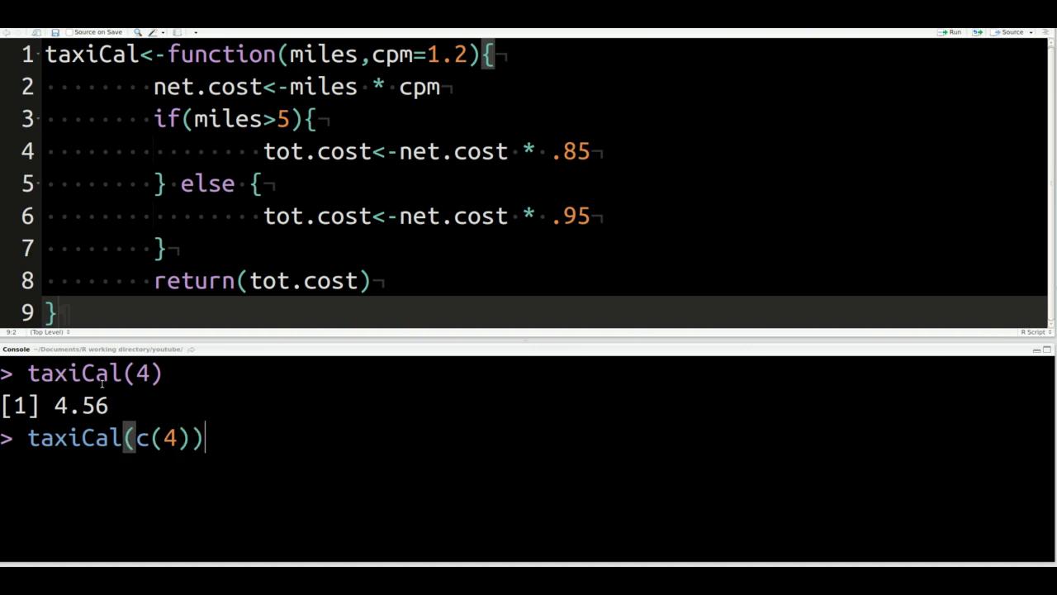
text(,4)
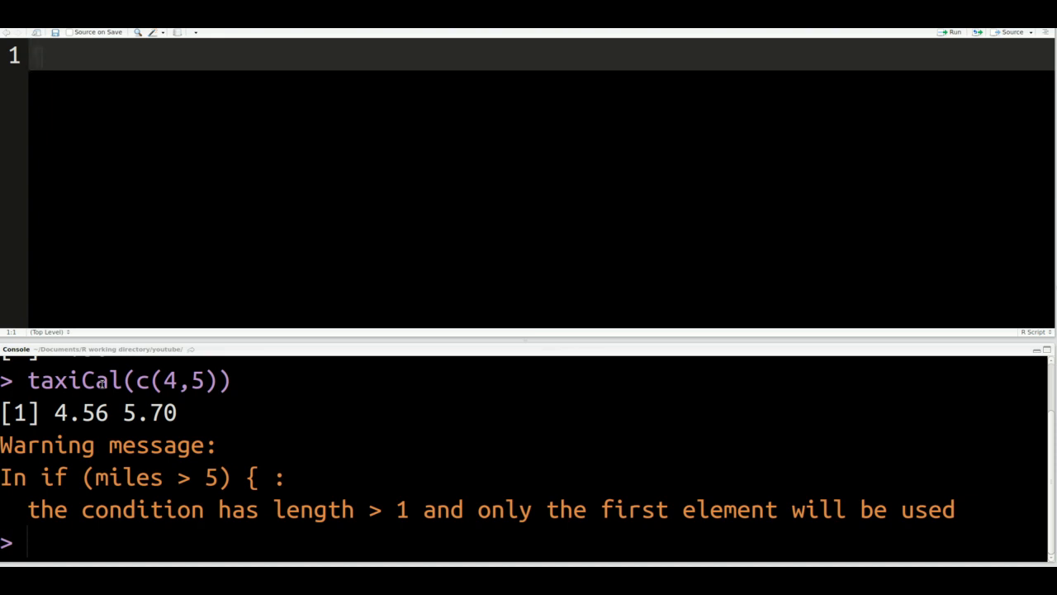
Type the header taxiCal<-function(miles,cpm=1.2){ with an empty body line inside
text(taxi)
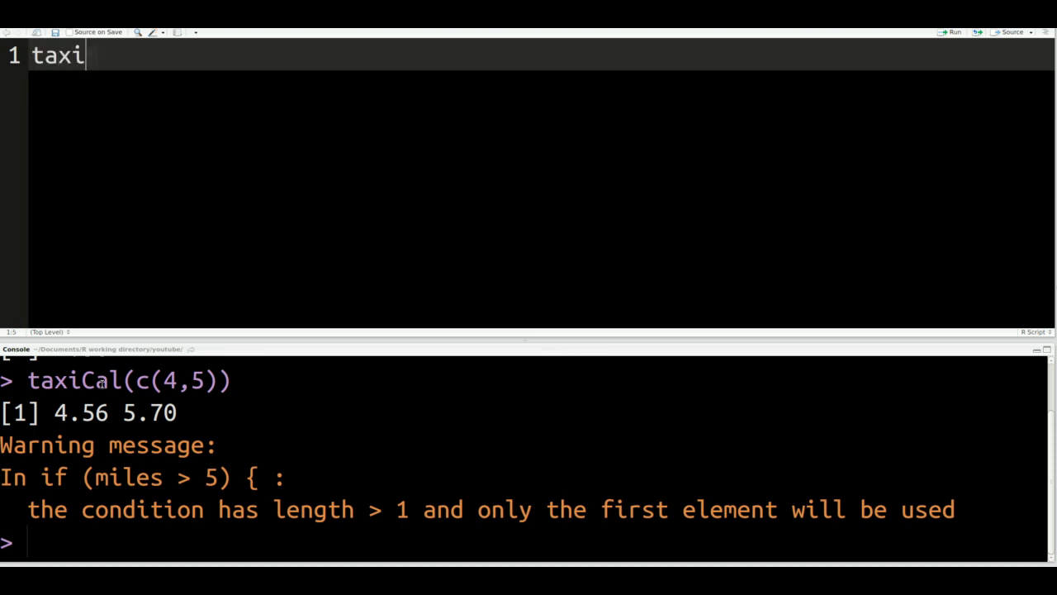
text(Cal)
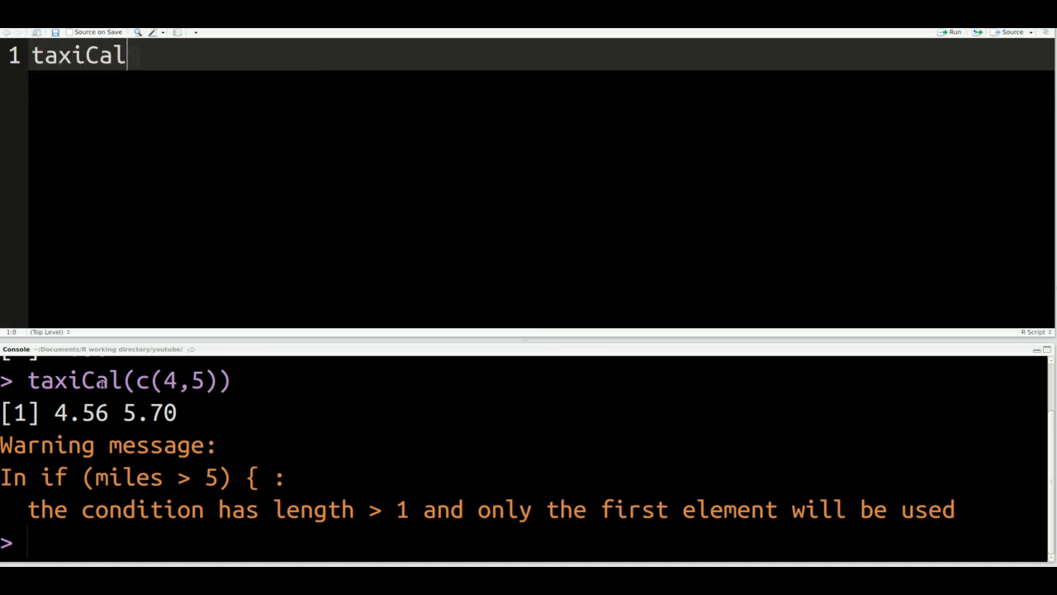
text(<-)
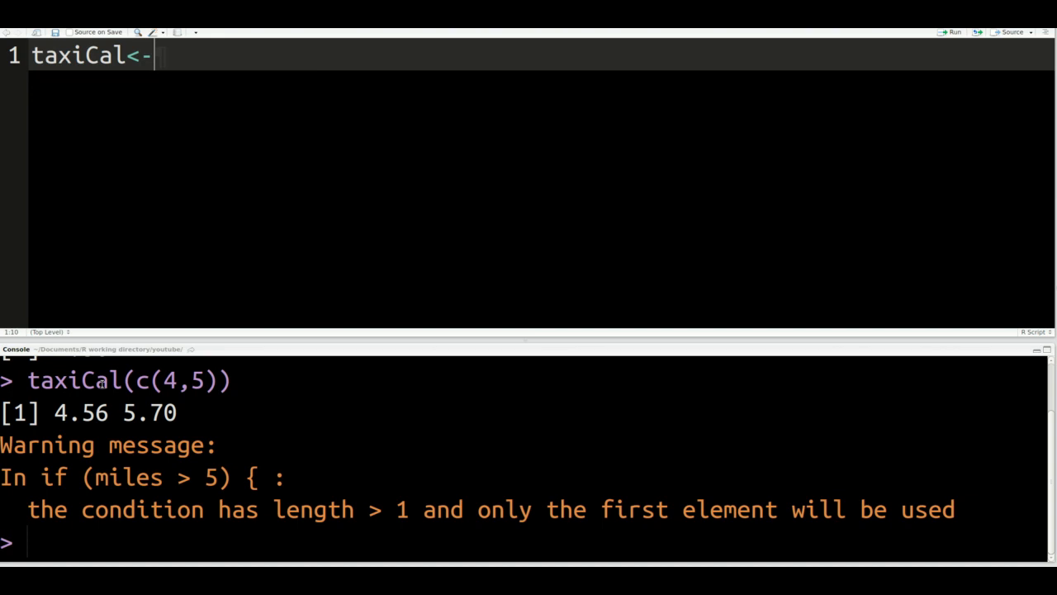
text(function)
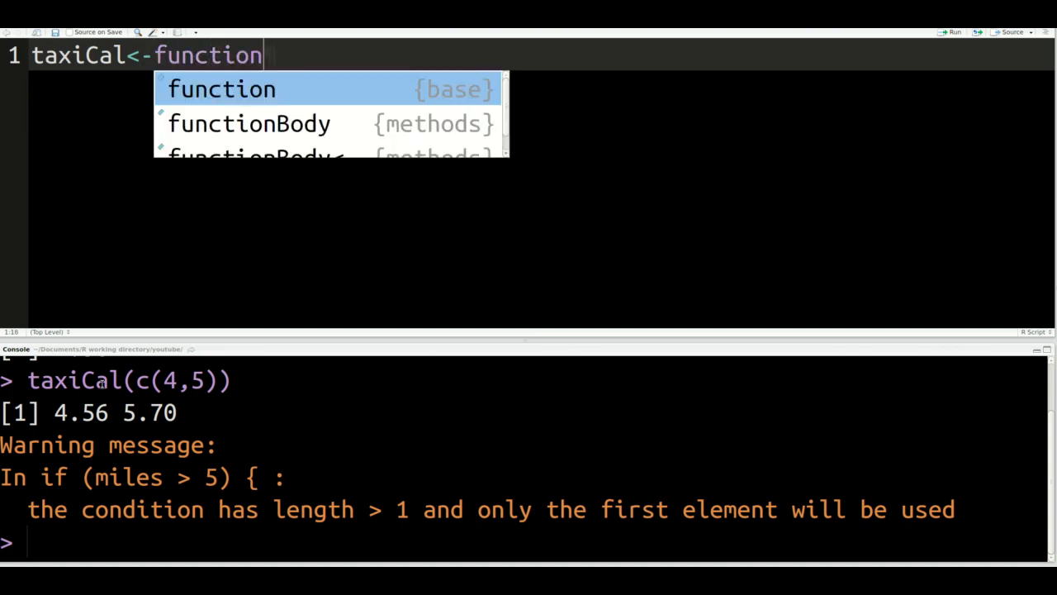
text(())
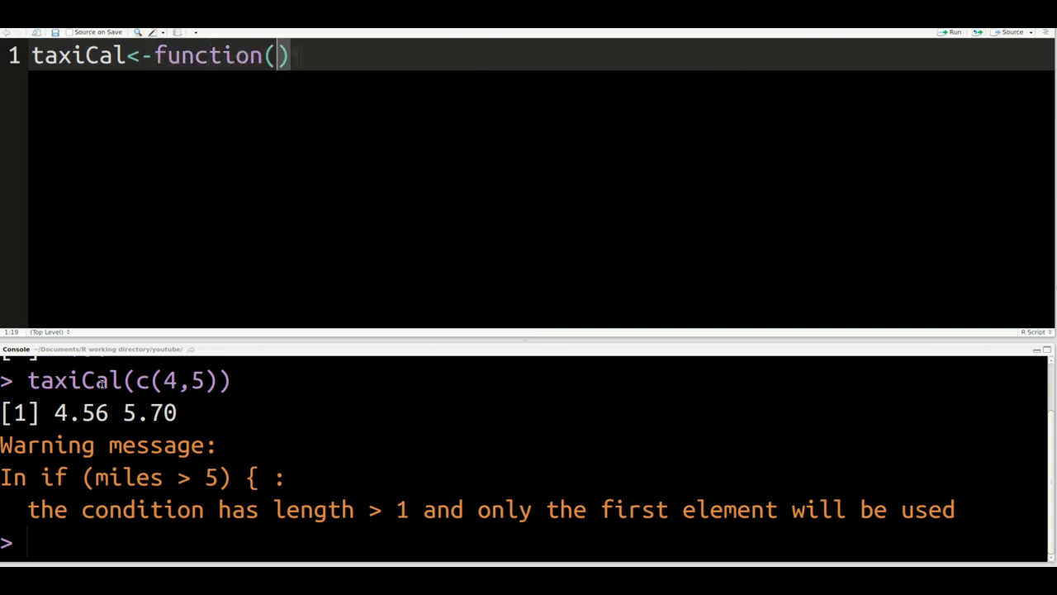
text(miles)
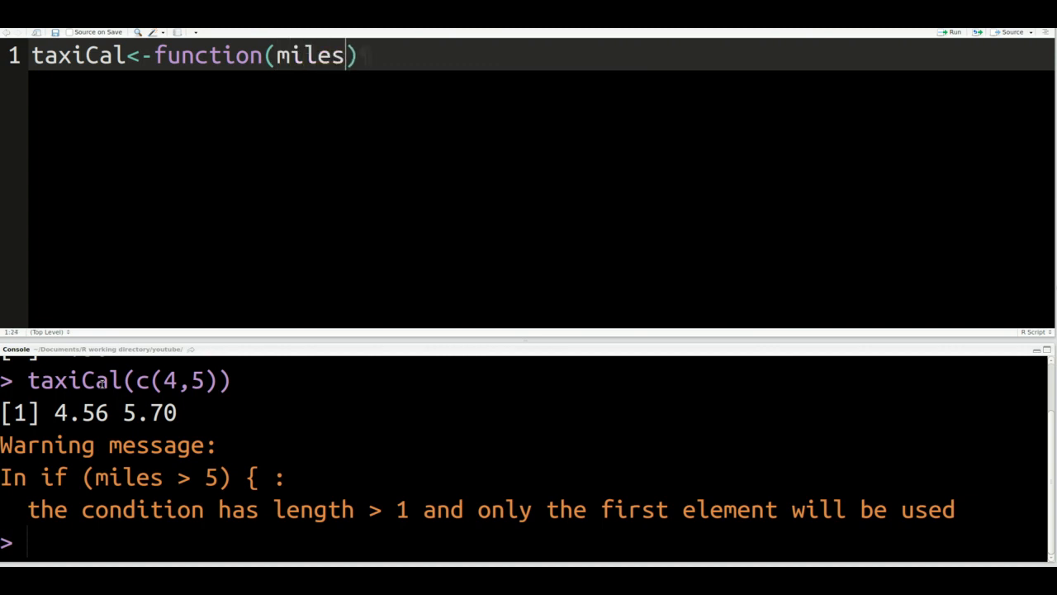
text(,cp)
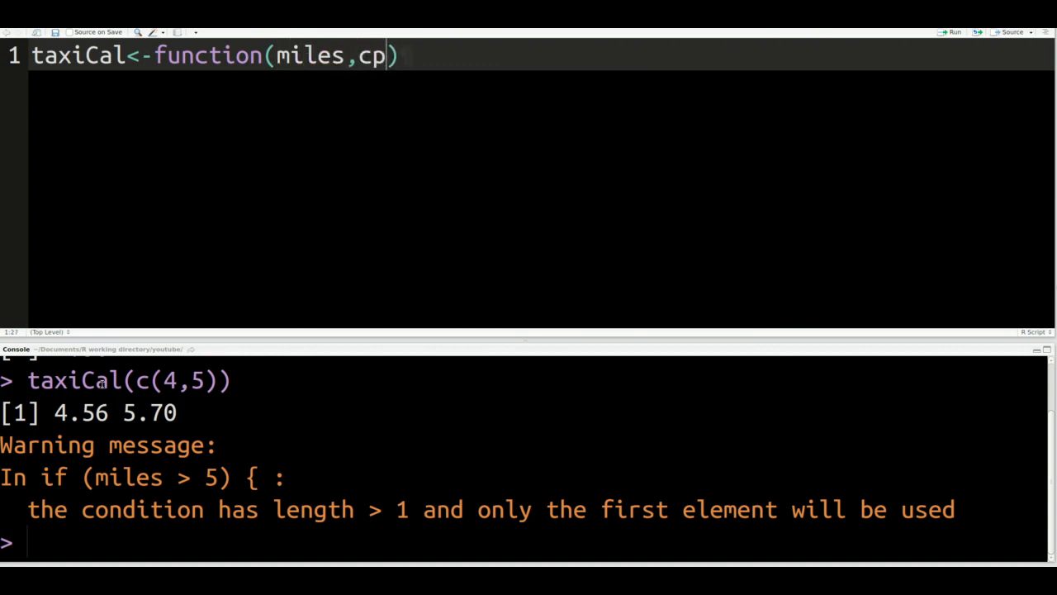
text(m=1.2)
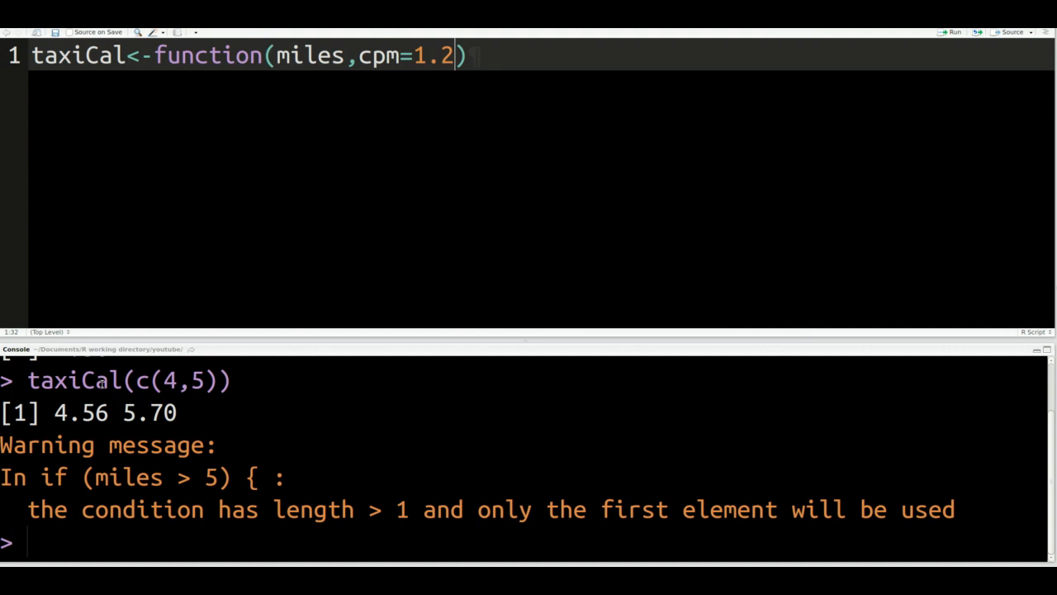
text({)
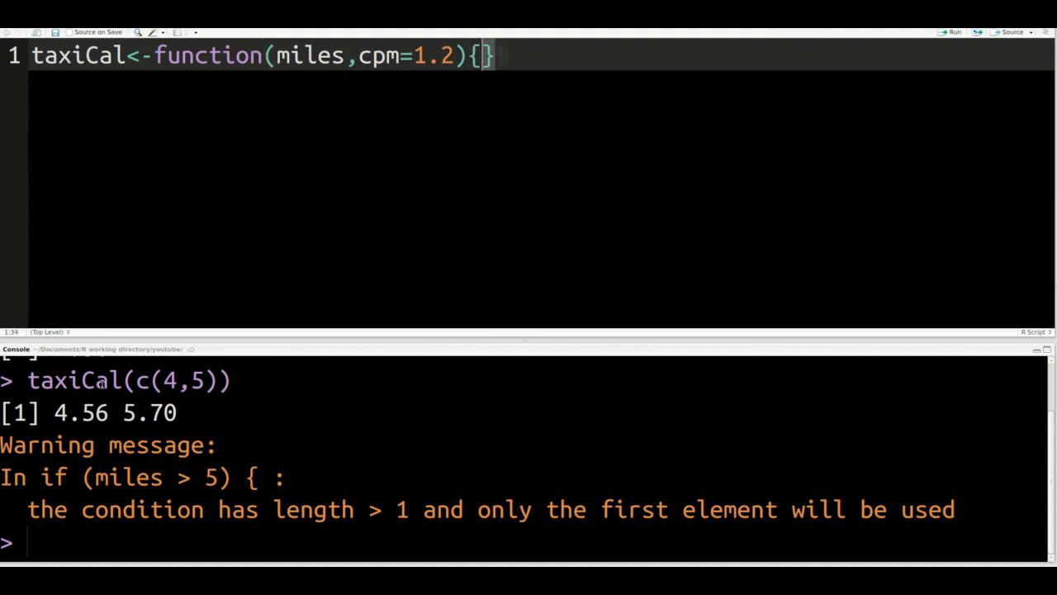
key(enter)
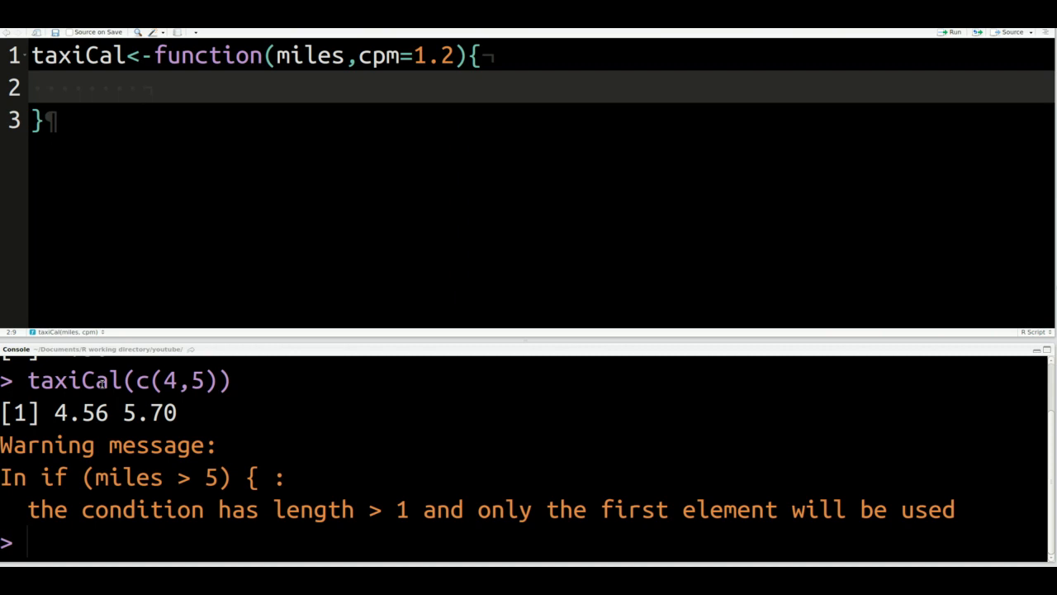
Write the body line net.cost<-miles * cpm
text(net.co)
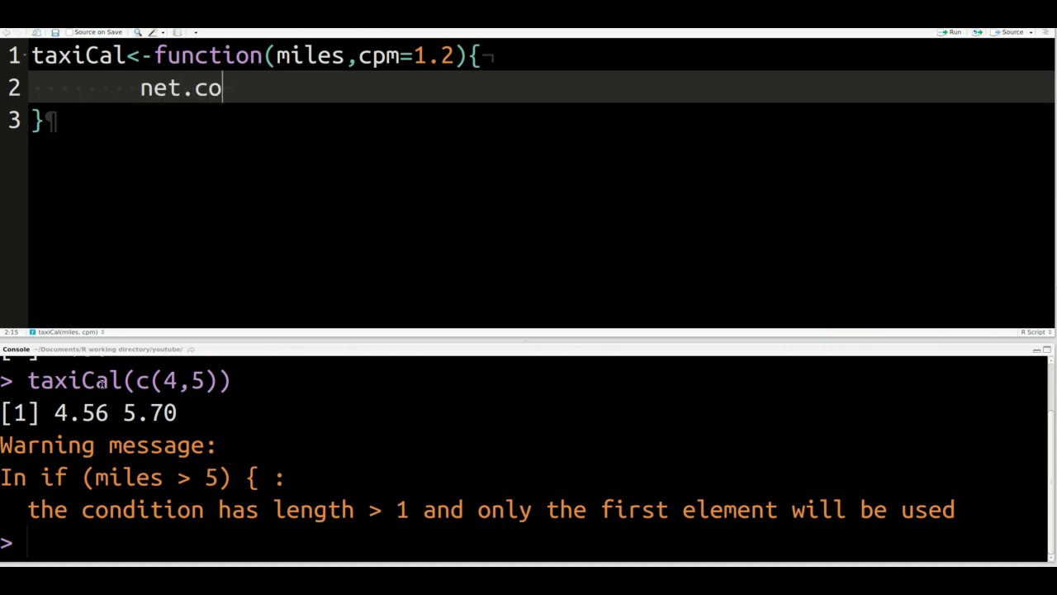
text(st)
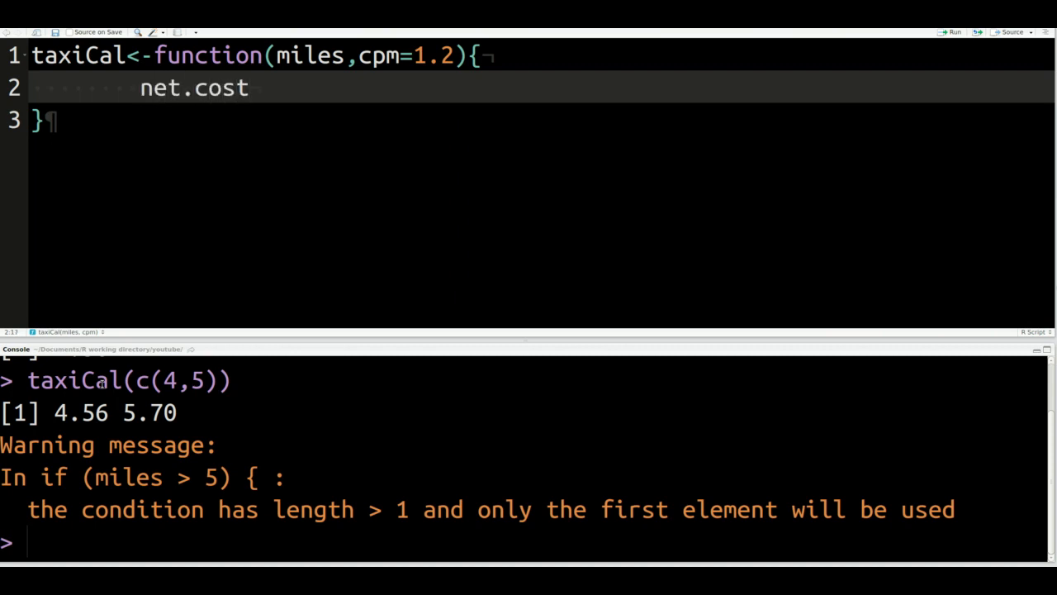
text(<-mil)
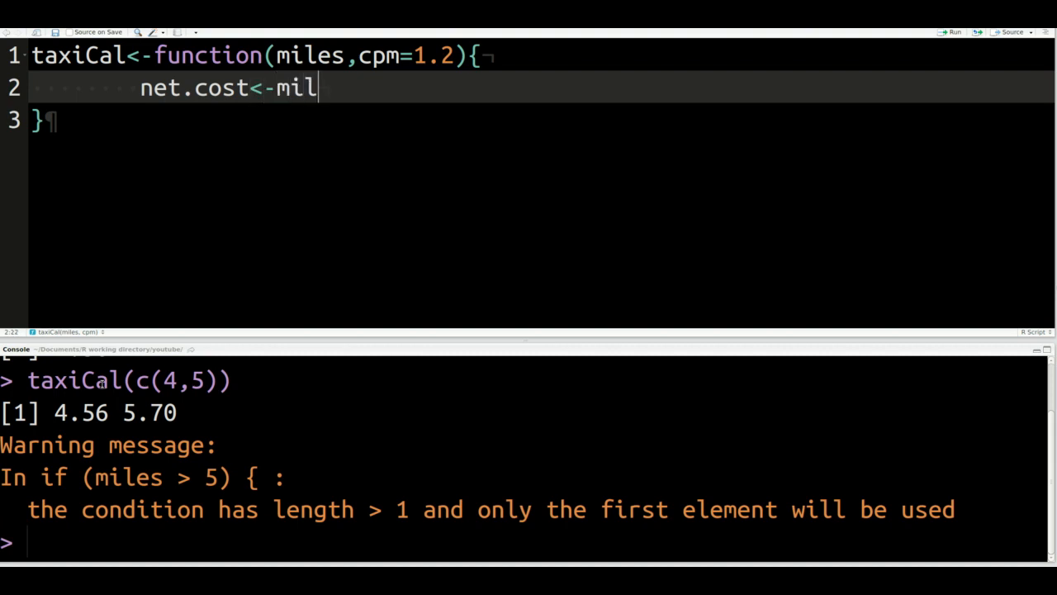
text(es *)
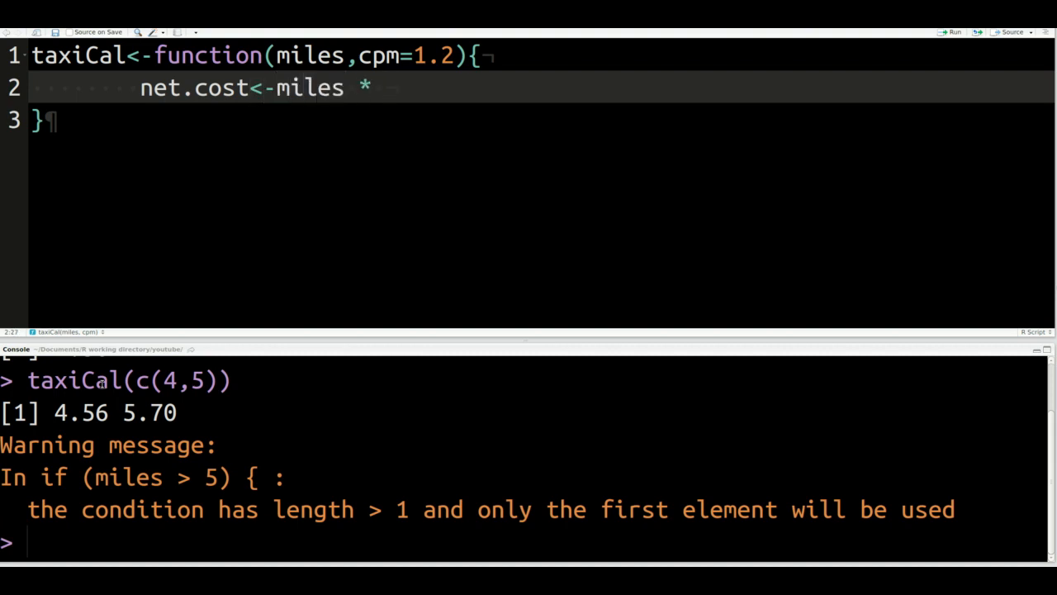
text(cpm)
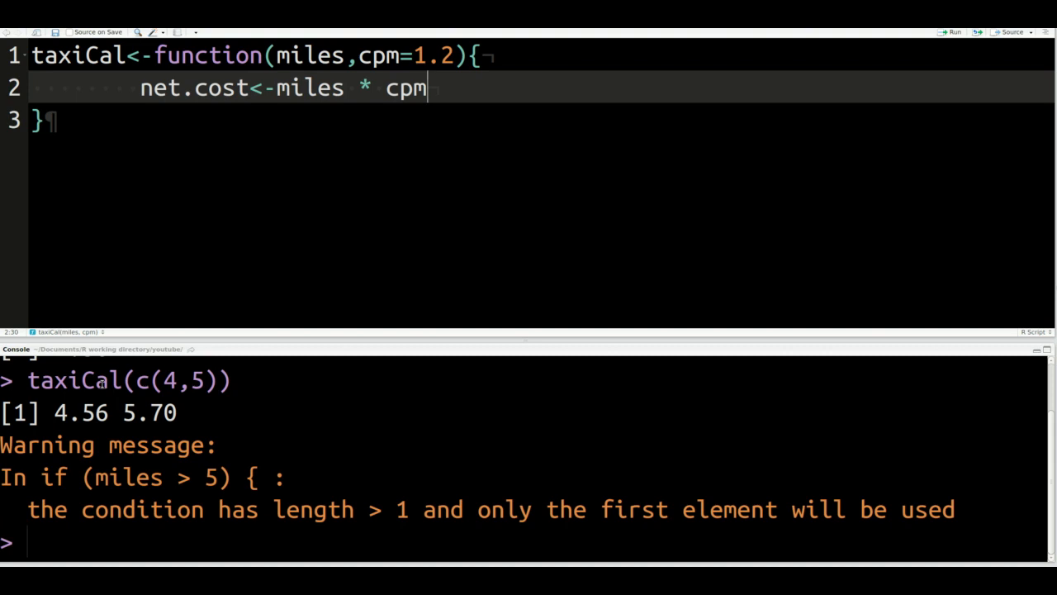
text(+)
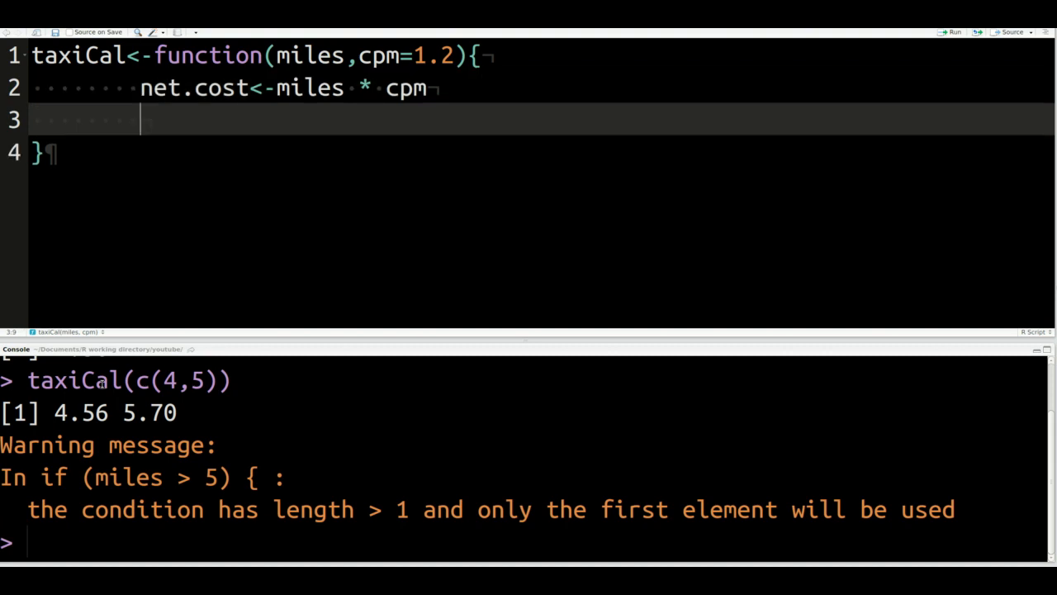
Add tot.cost<- net.cost * ifelse(miles>5,0.85,0.95) as the discount line
text(tot.co)
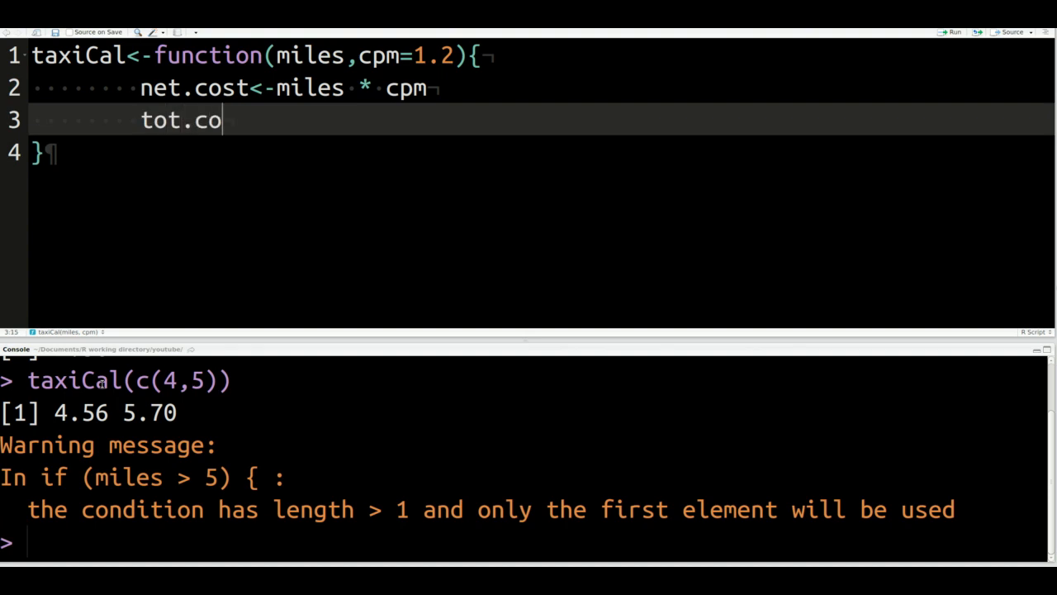
text(st)
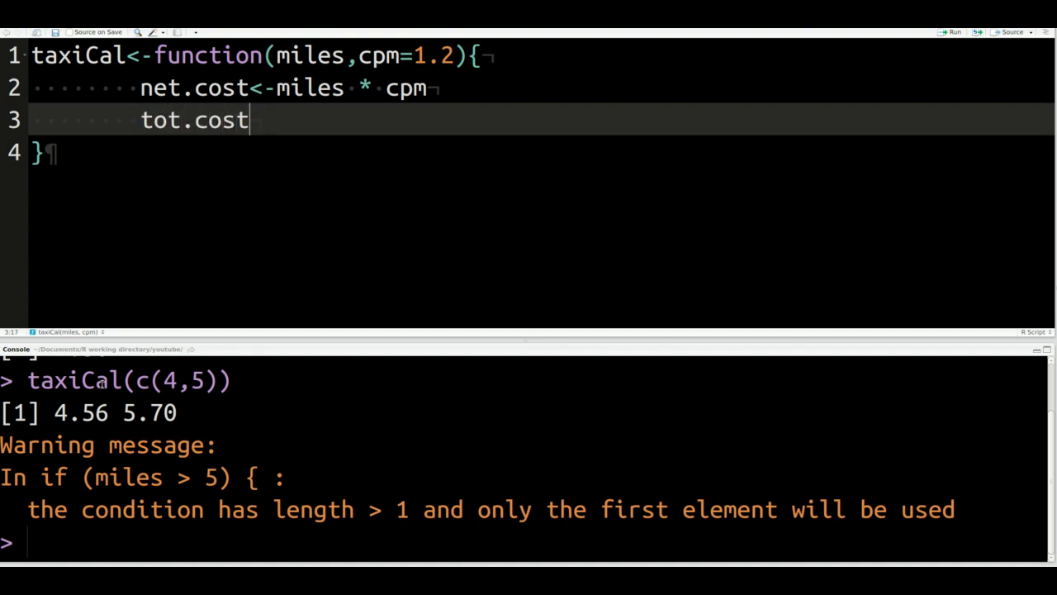
text(<- ne)
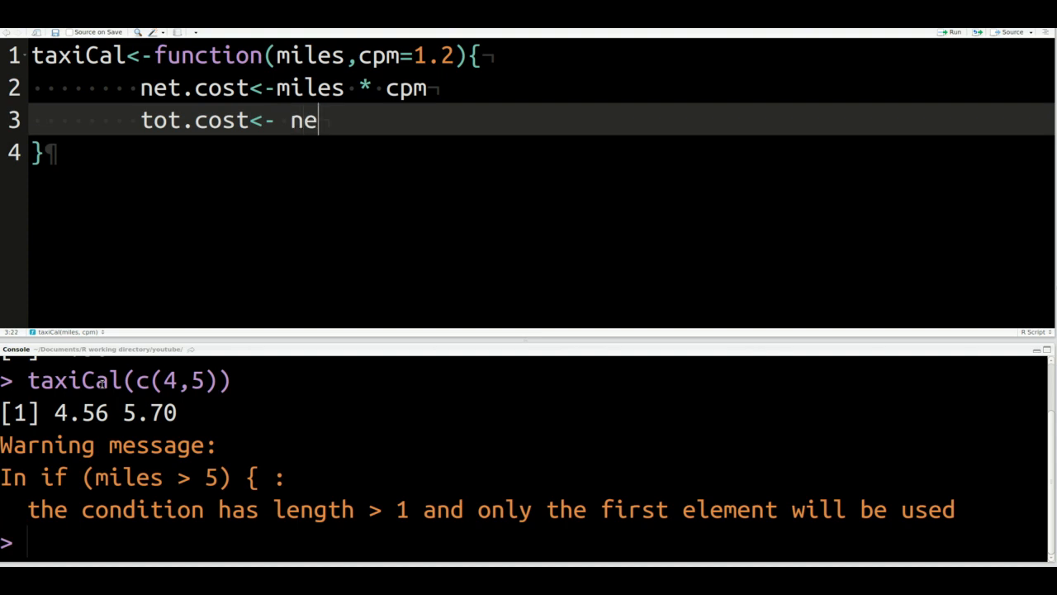
text(t.cost)
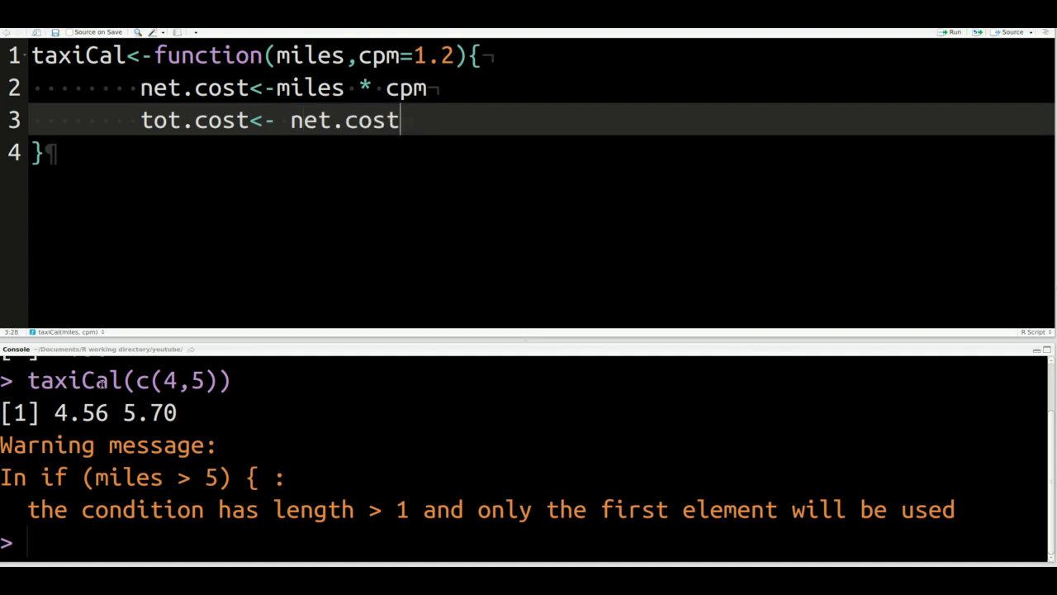
text(* if)
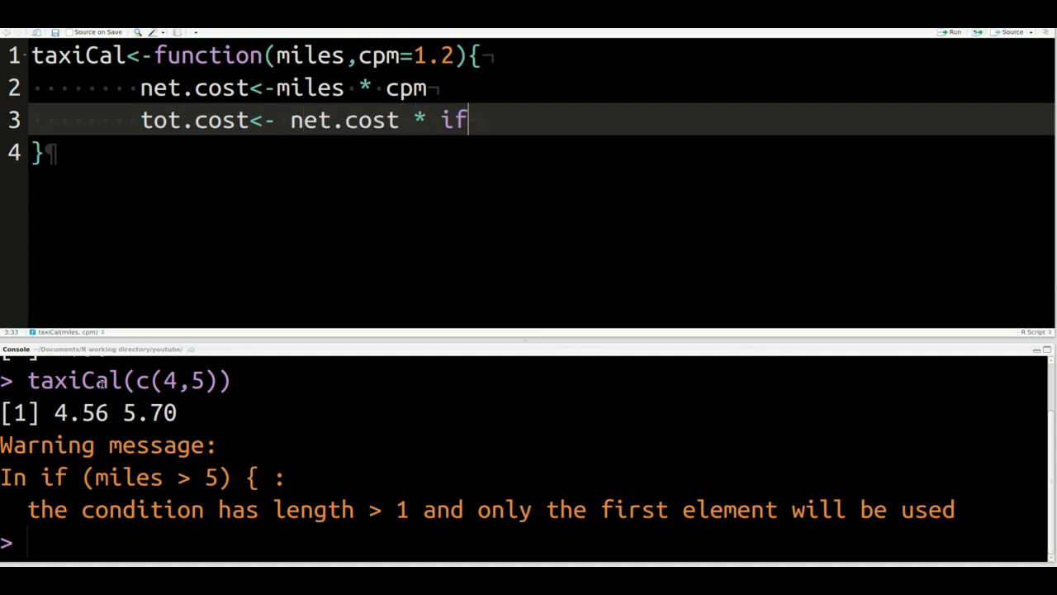
text(else)
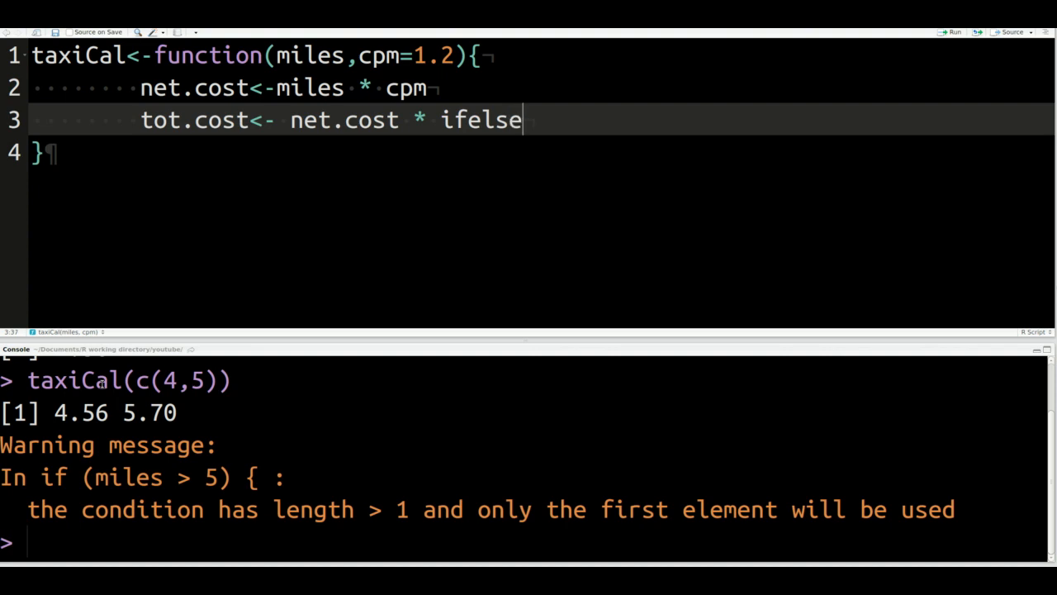
text(()
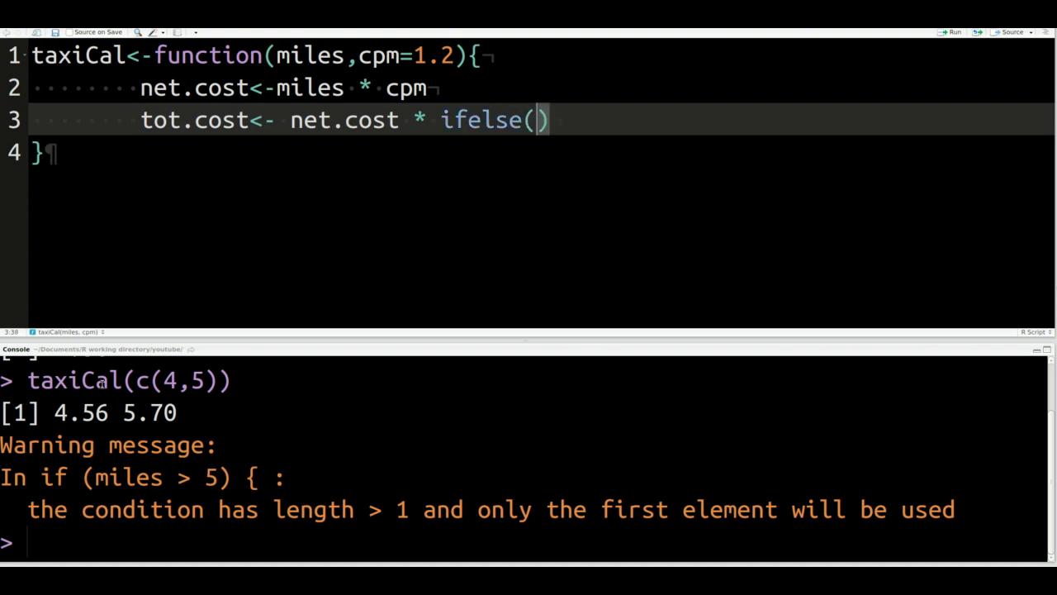
text(miles>5)
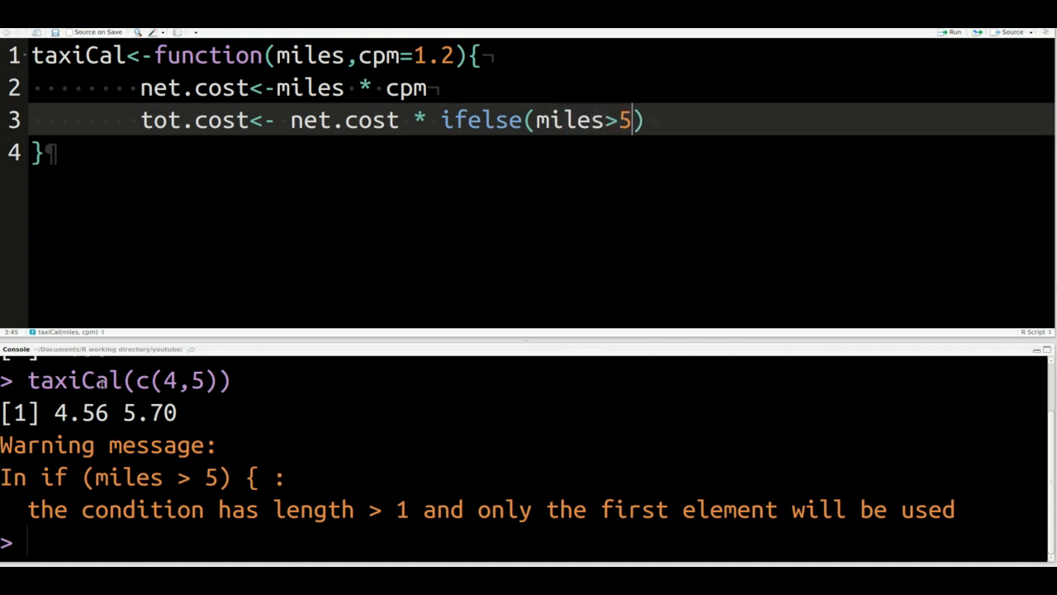
text(,)
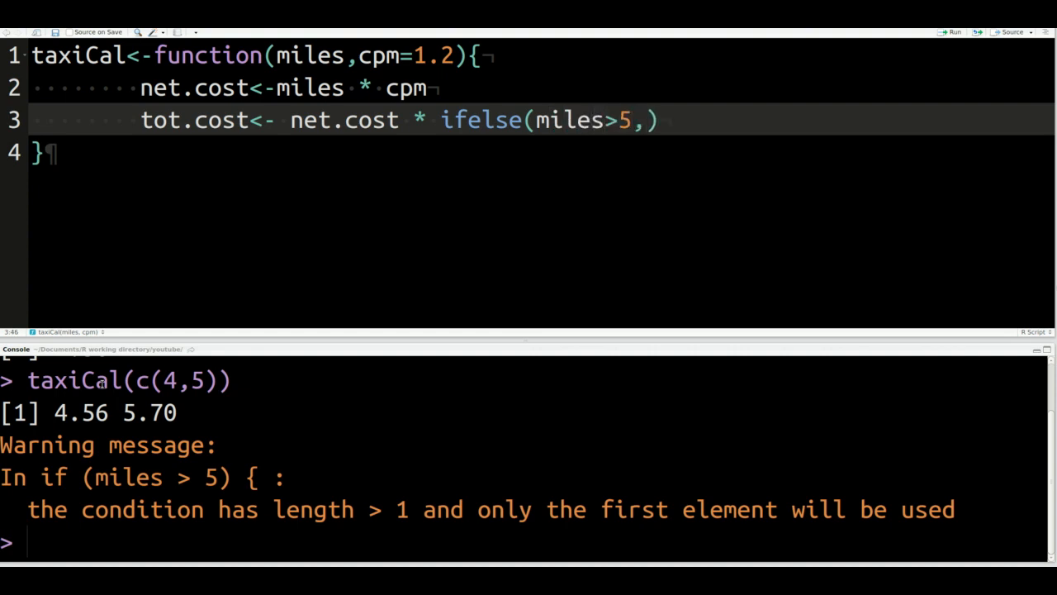
text(0.85,)
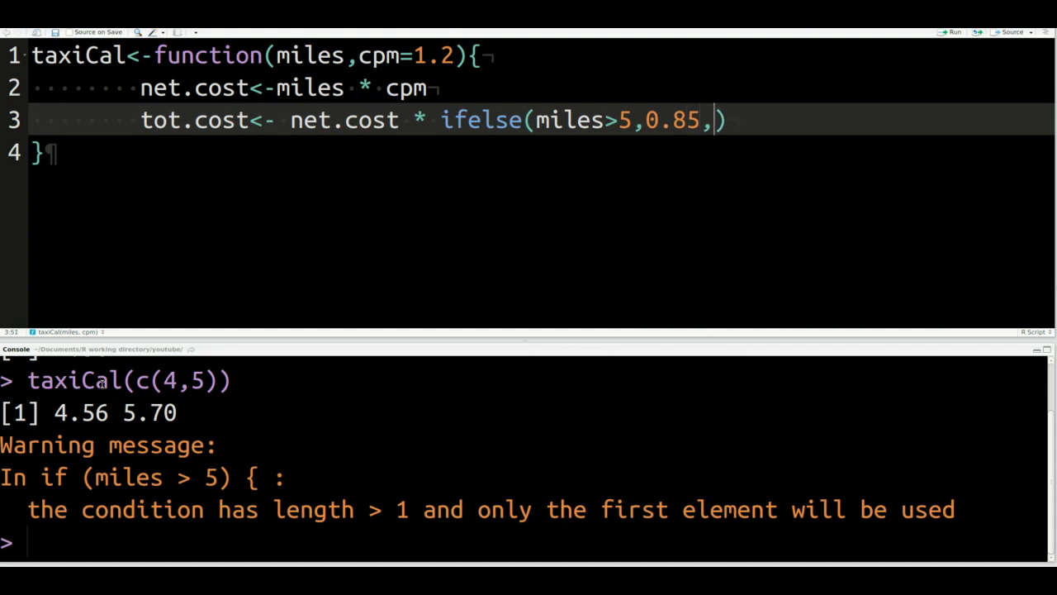
text(0.95)
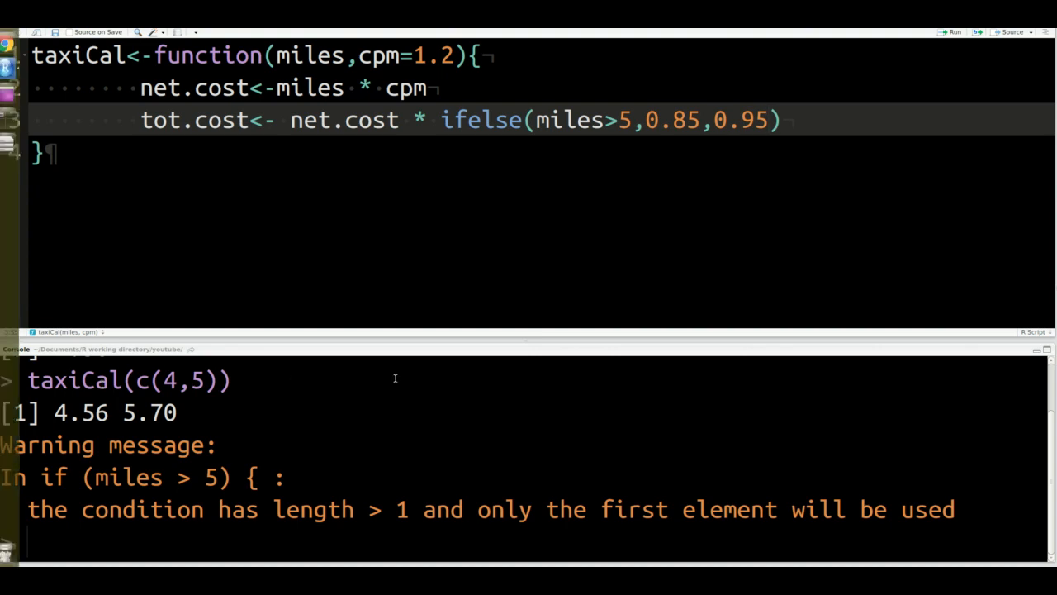
Compare with the old if/else taxiCal script, then start 'ret' on line 4
double_click(568, 120)
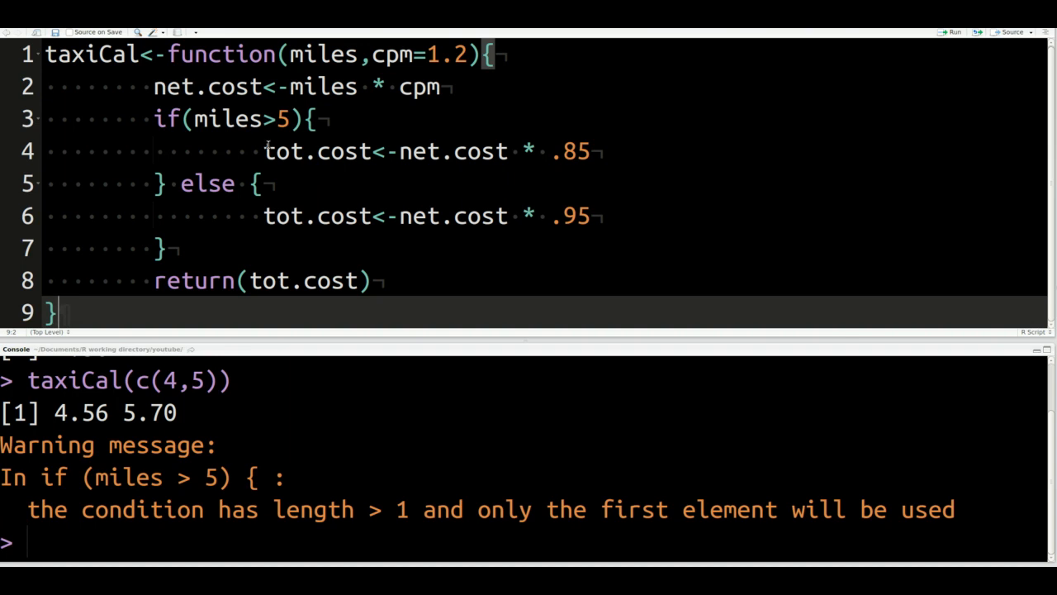
click(266, 151)
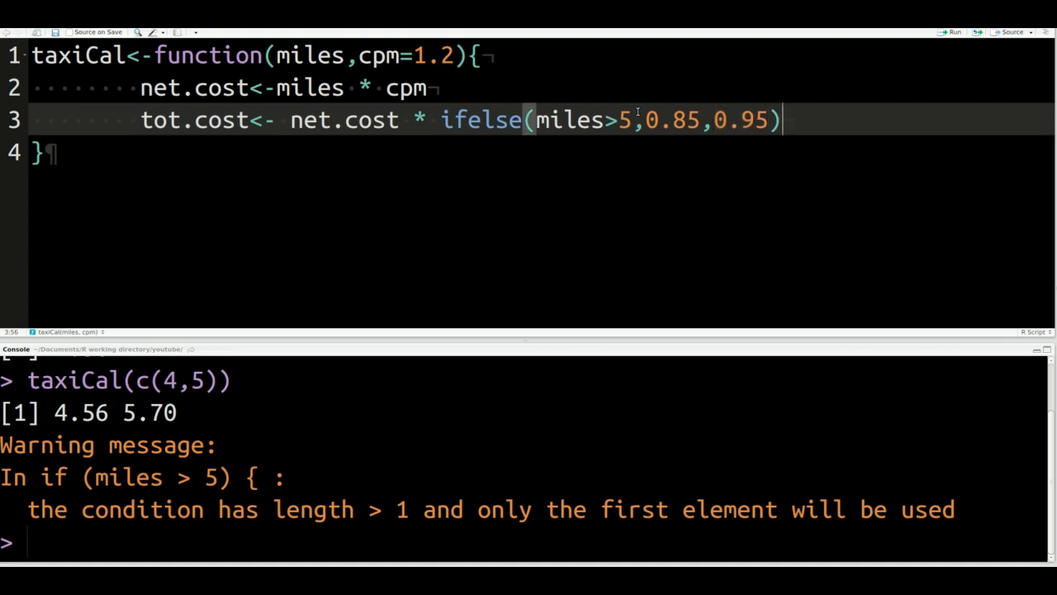
text(ret)
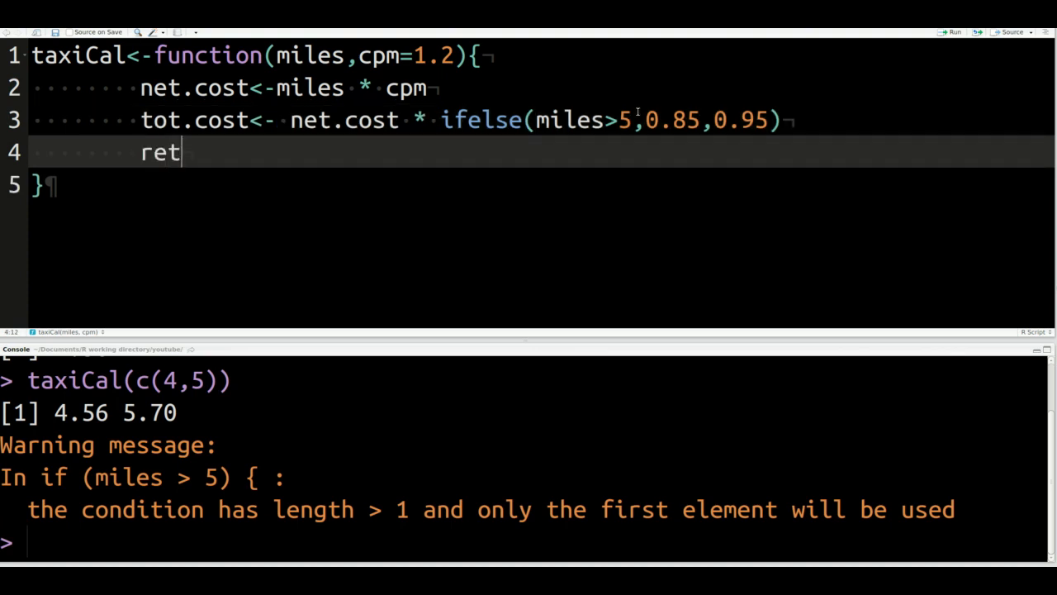
Complete return(tot.cost) and run taxiCal(c(4,5)), getting 4.56 5.70 without warning
text(urn()
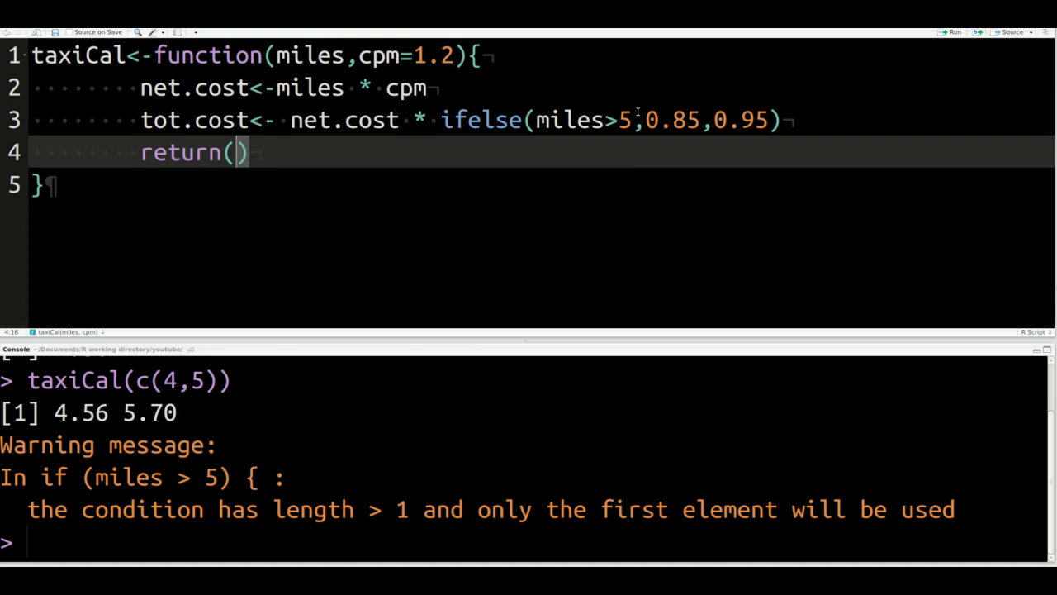
text(tot.cost)
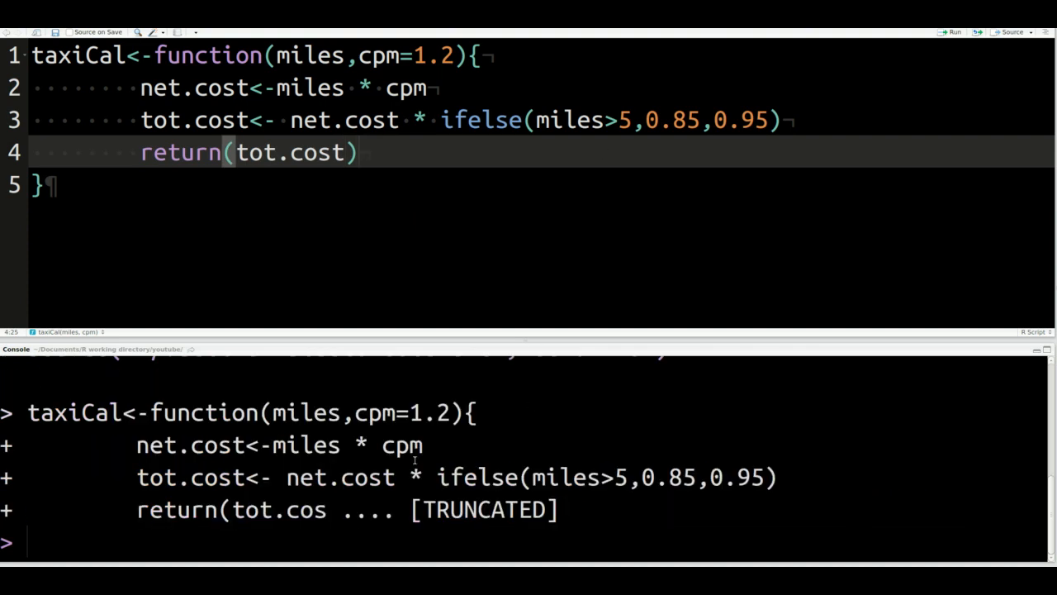
text(taxiCal(c(4,5)))
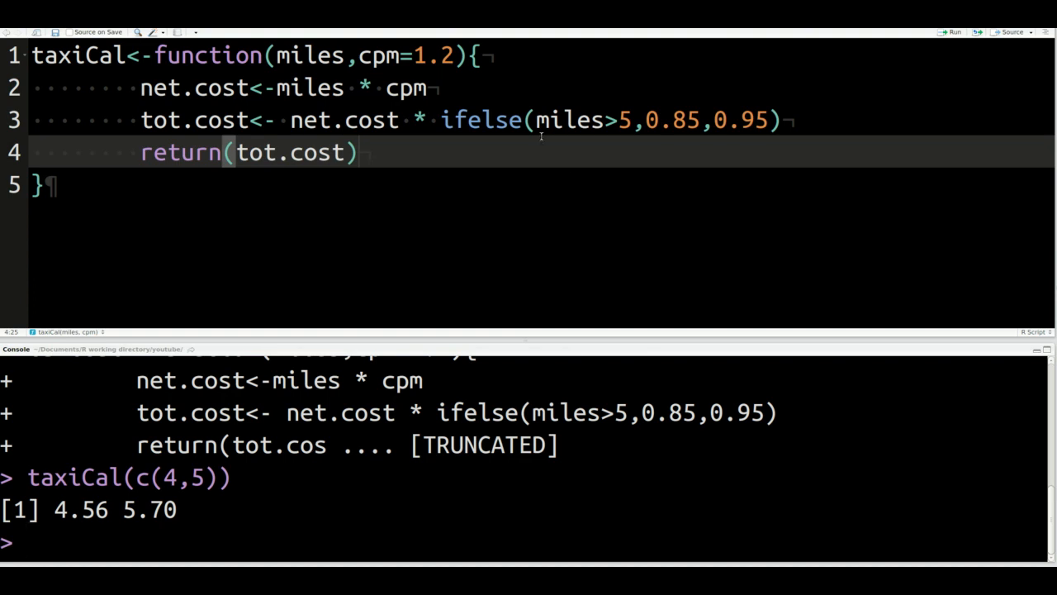
click(570, 120)
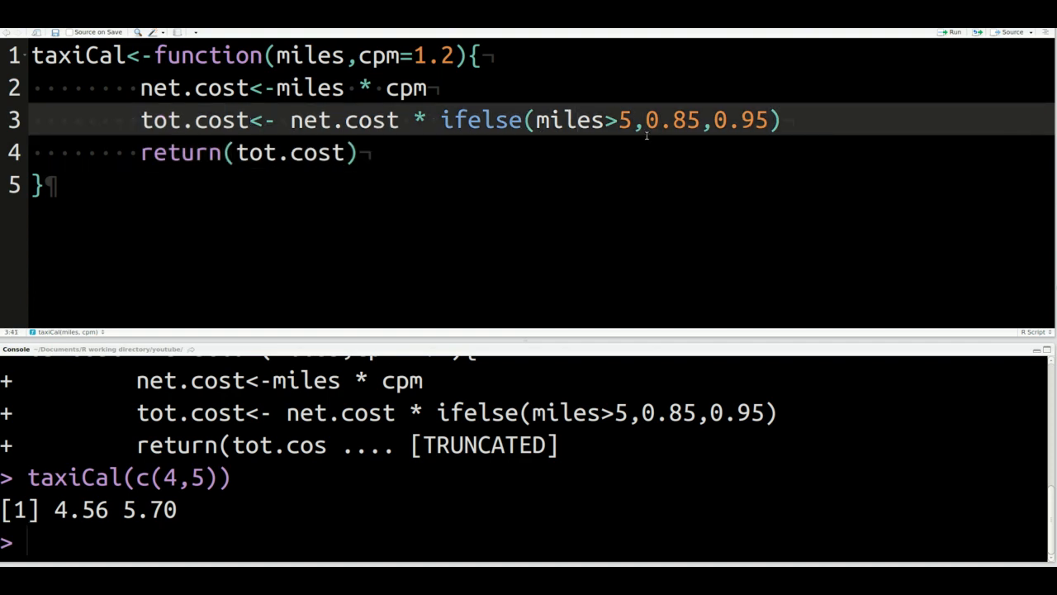
click(656, 120)
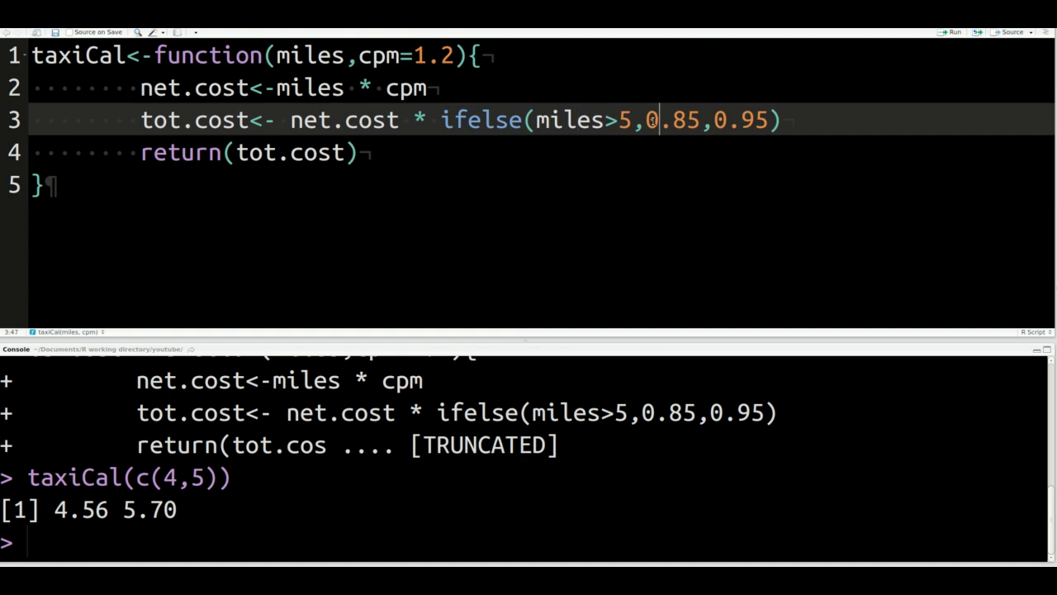